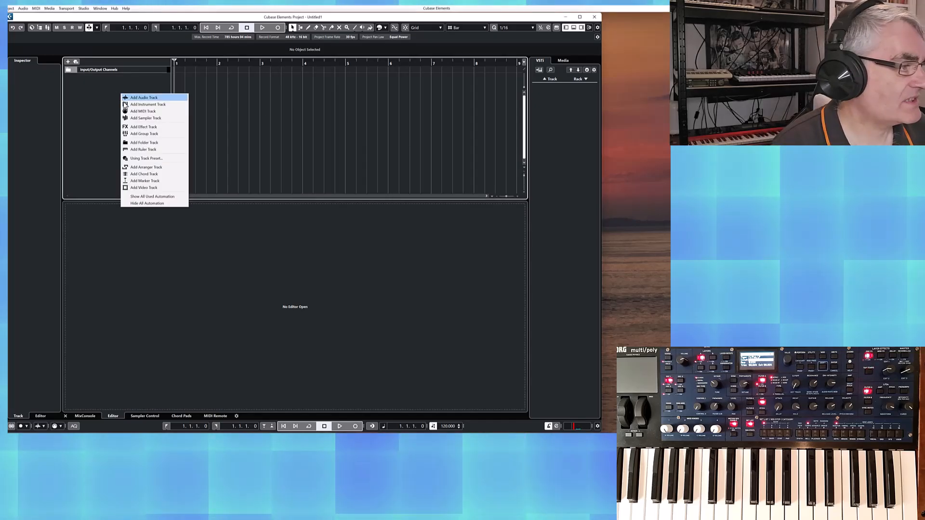
# Add a MIDI track named Multi/Poly to the empty project
pyautogui.click(144, 110)
pyautogui.write('Multi/')
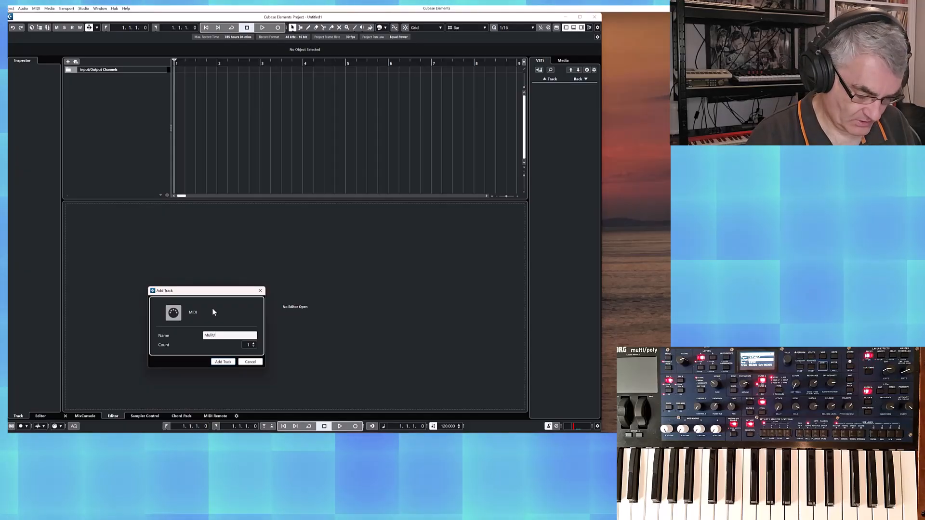
pyautogui.click(223, 361)
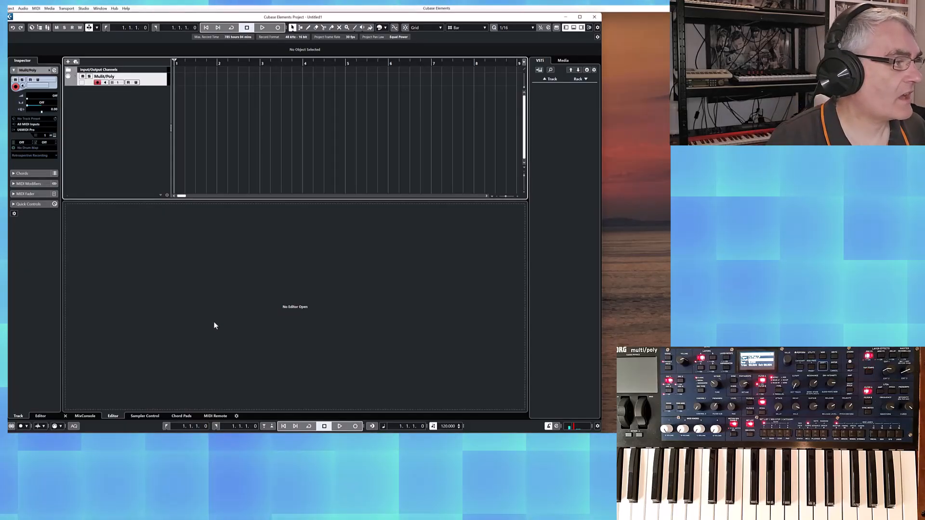
# Set the Multi/Poly input to multipoly1 and output to Not Connected, then start recording
pyautogui.click(31, 124)
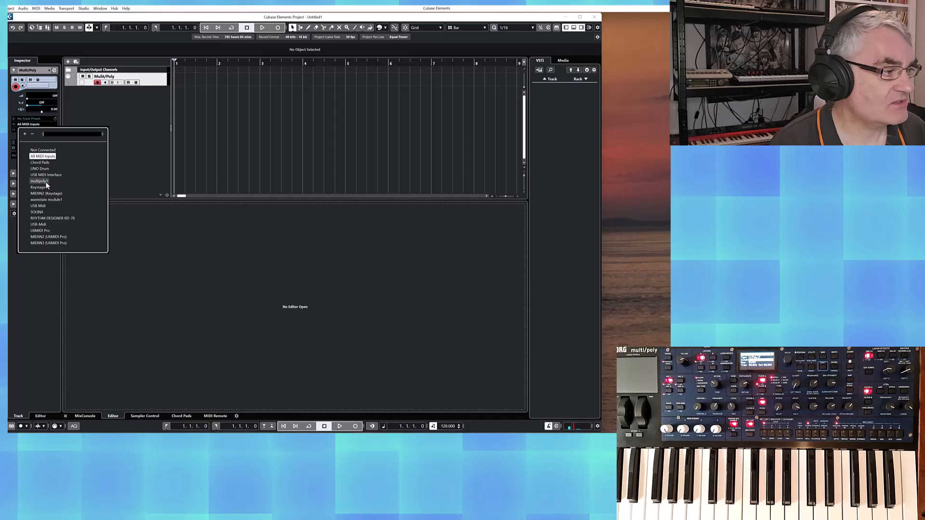
pyautogui.click(40, 181)
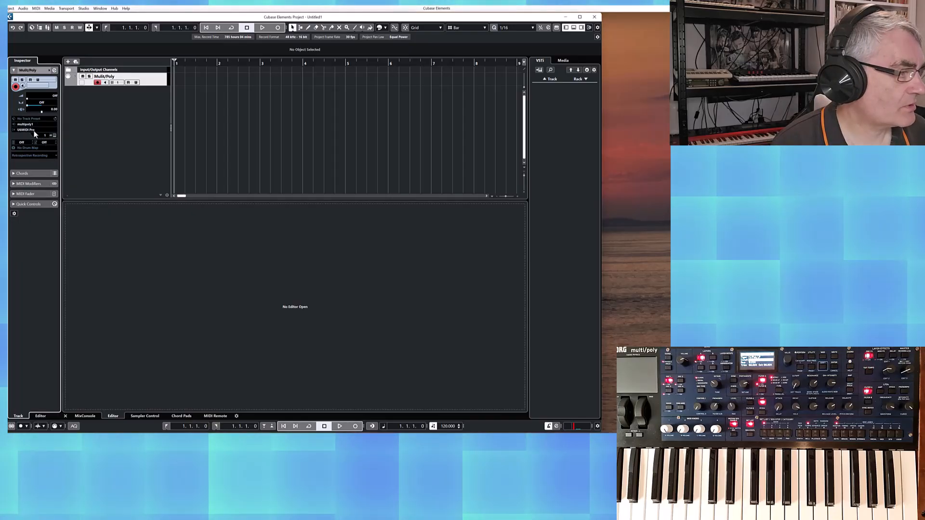
pyautogui.click(34, 130)
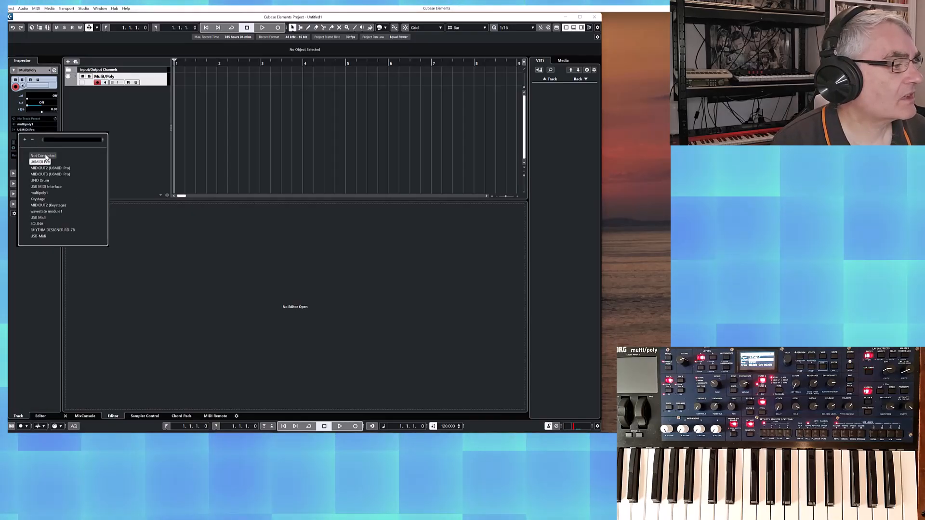
pyautogui.click(42, 155)
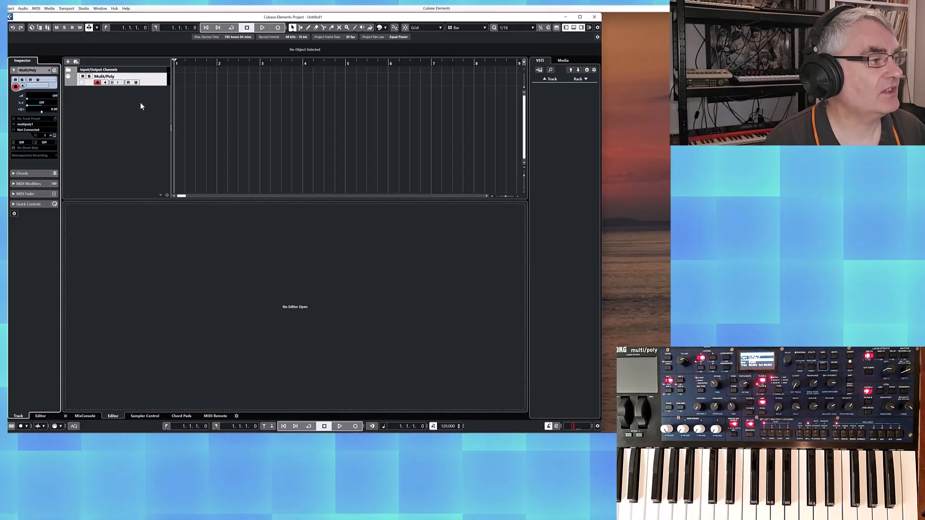
pyautogui.click(277, 27)
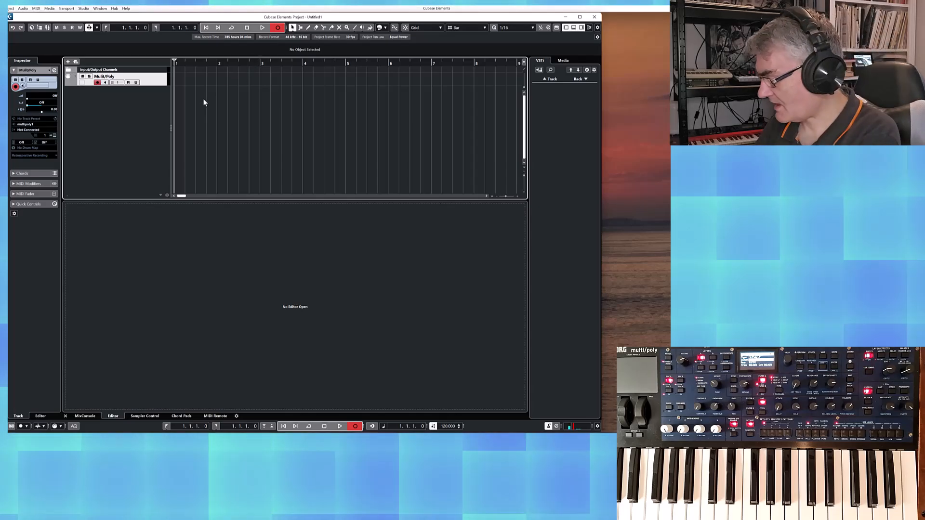
# Stop recording and select the recorded four-bar Multi/Poly part
pyautogui.click(262, 27)
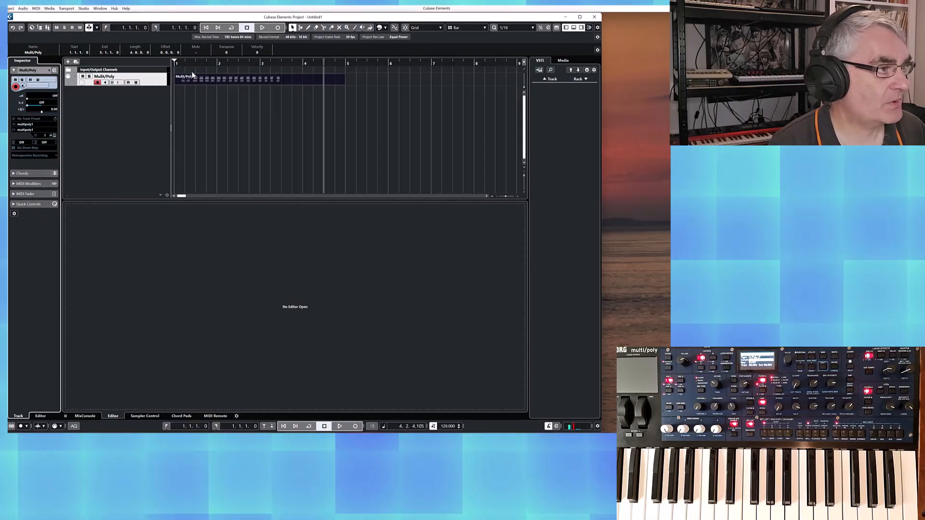
pyautogui.click(262, 27)
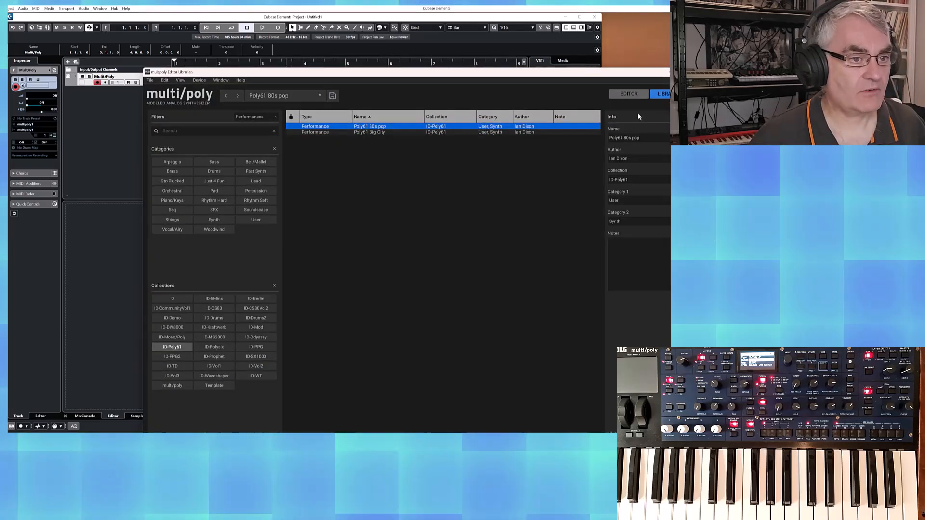
# Switch the Librarian to the EDITOR page for the Poly61 80s pop performance
pyautogui.click(629, 93)
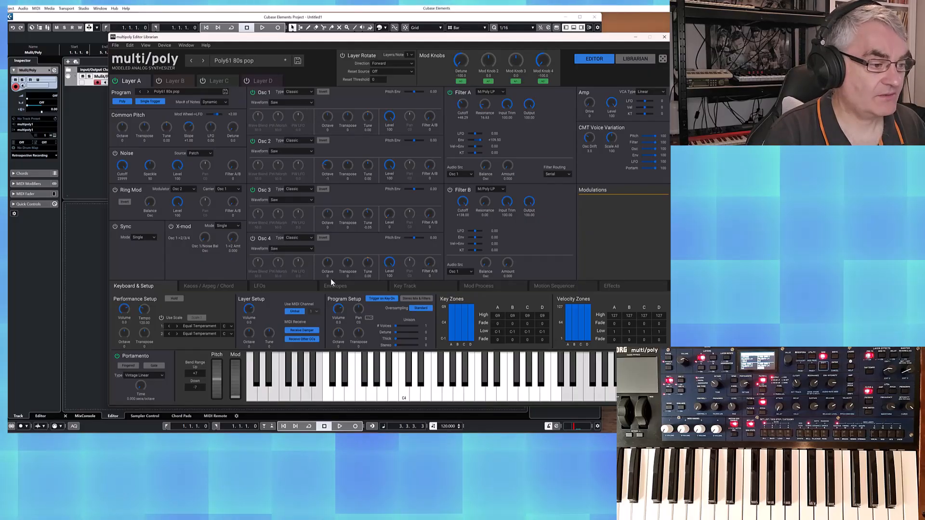
# Add Mod Knob 1 as a new modulation source on Filter A cutoff
pyautogui.click(462, 110)
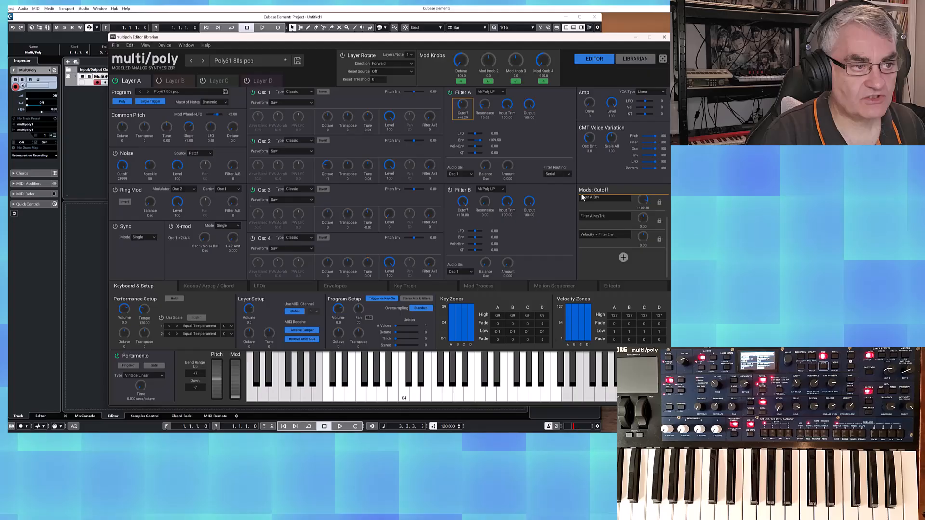
pyautogui.click(596, 253)
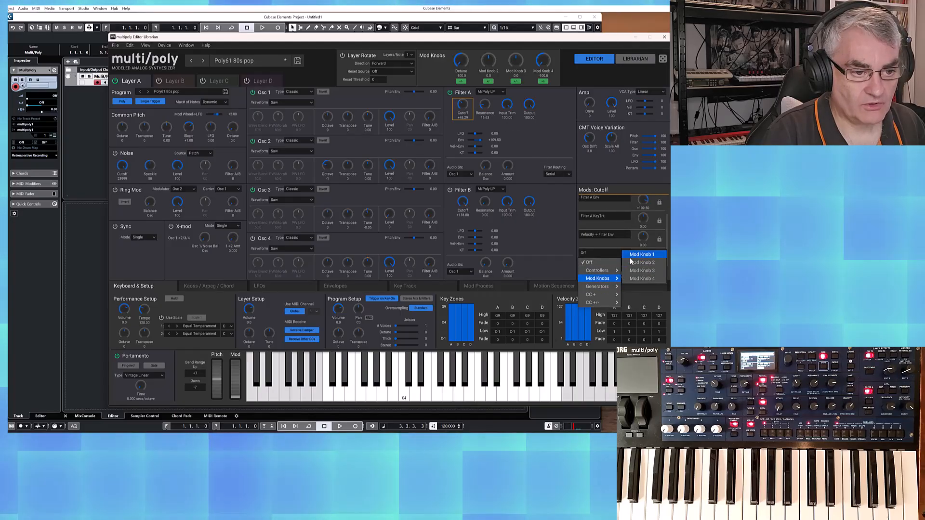
pyautogui.click(642, 254)
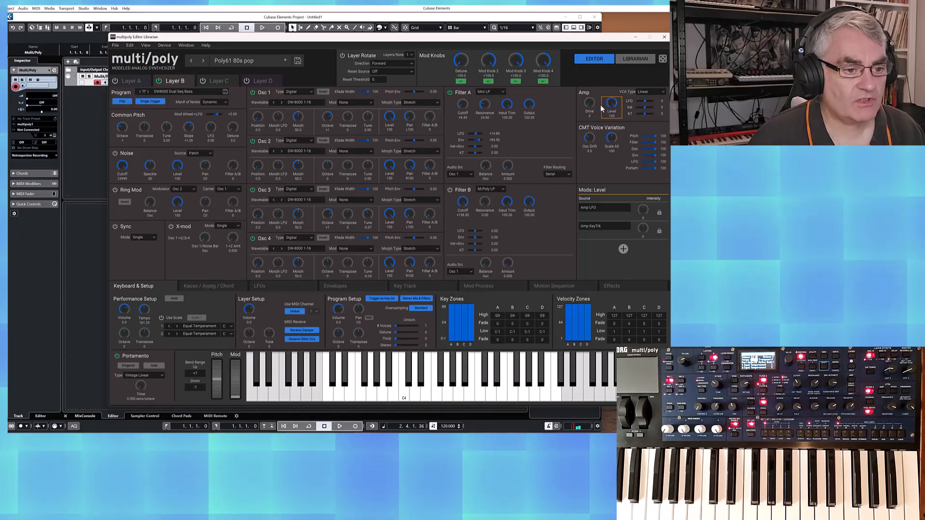
# Add a Mod Knob 2 modulation slot to Layer B's amp level, labeled Bass
pyautogui.click(622, 250)
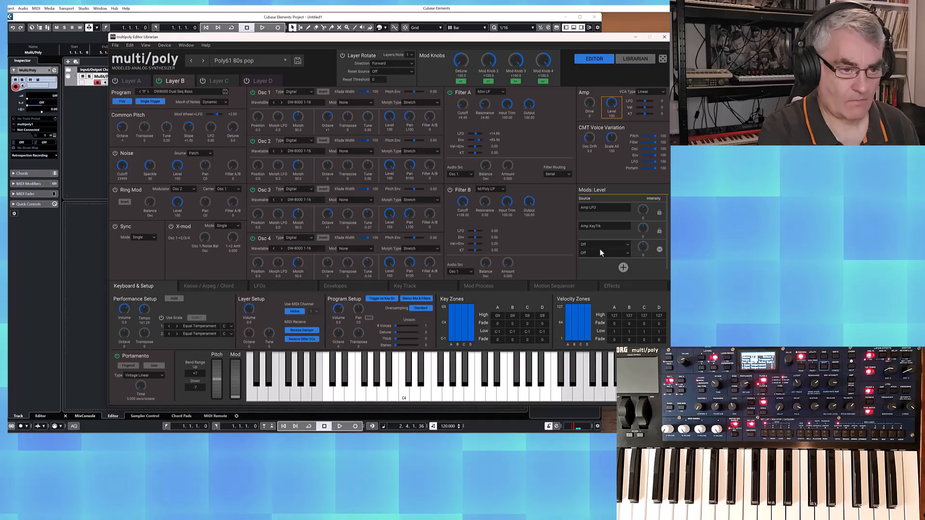
pyautogui.click(602, 253)
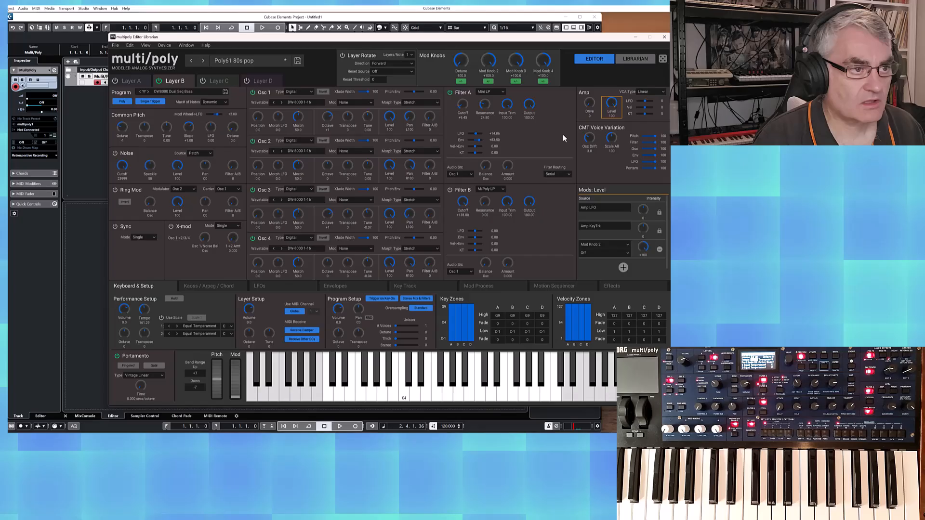
pyautogui.click(488, 63)
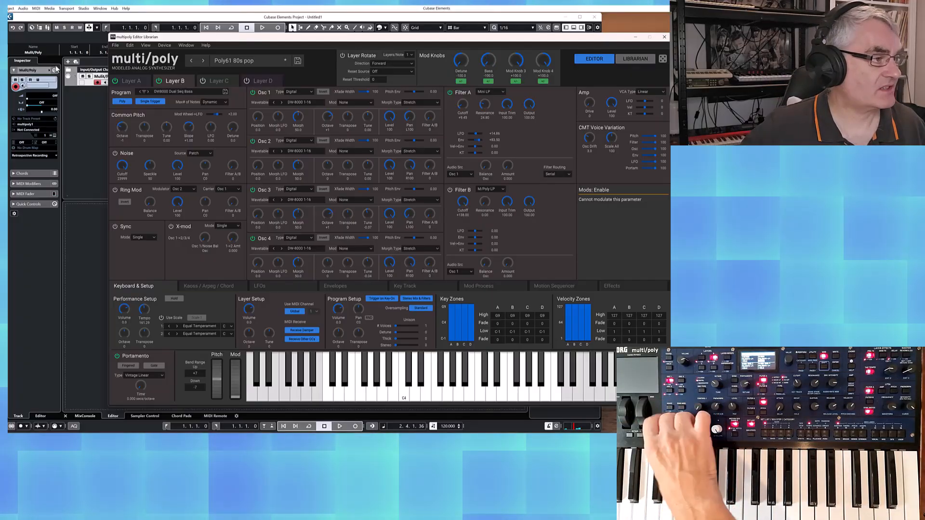
# Bring the Cubase project to the front and start recording the synth performance
pyautogui.click(664, 37)
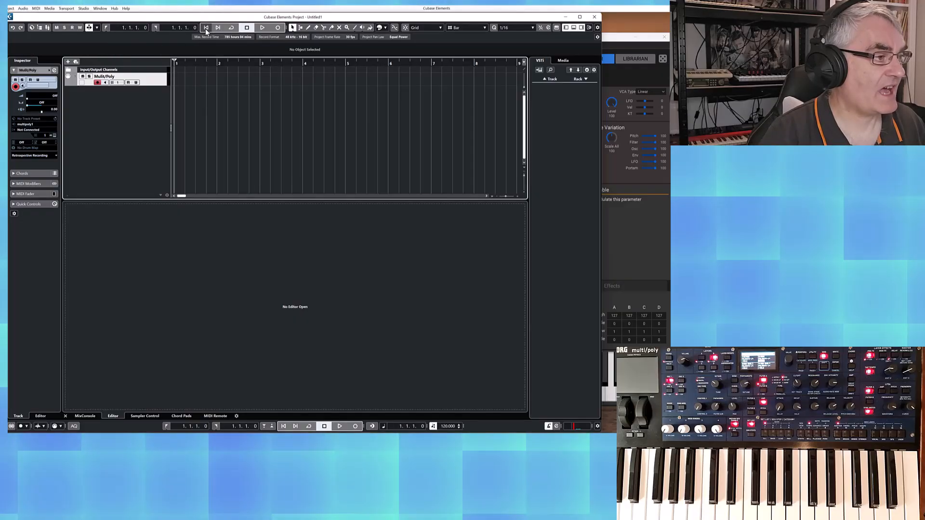
pyautogui.click(276, 27)
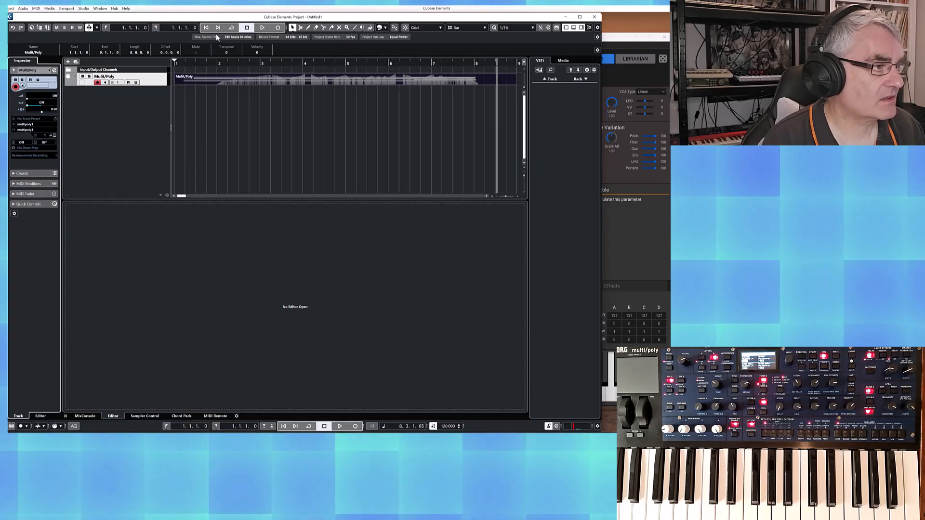
pyautogui.click(262, 27)
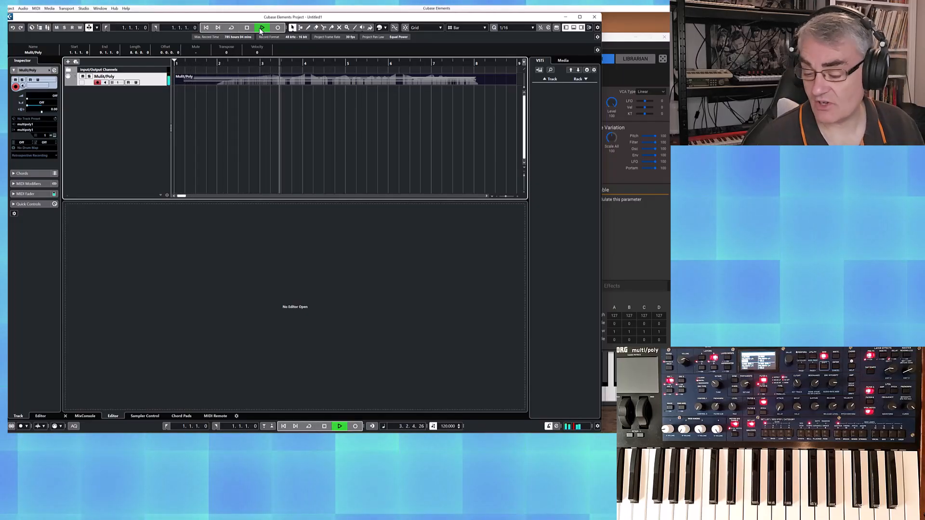
pyautogui.click(261, 27)
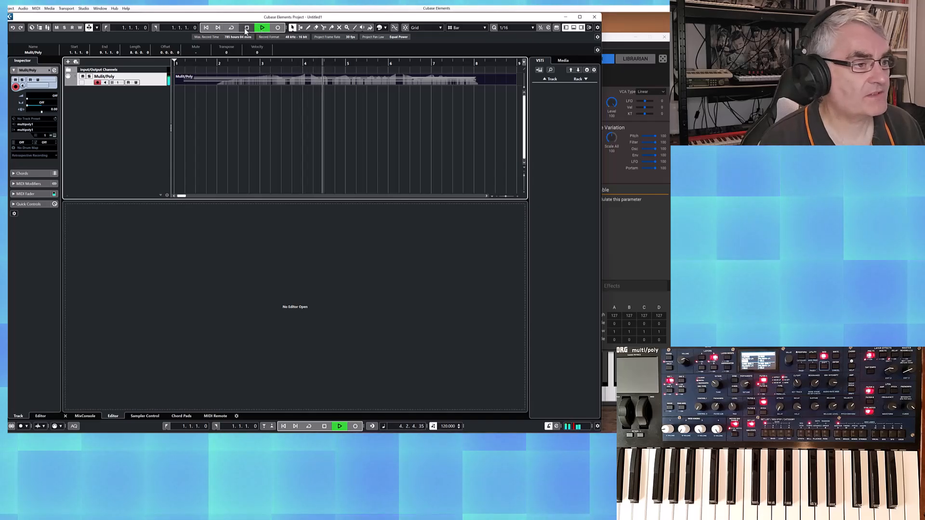
pyautogui.click(262, 27)
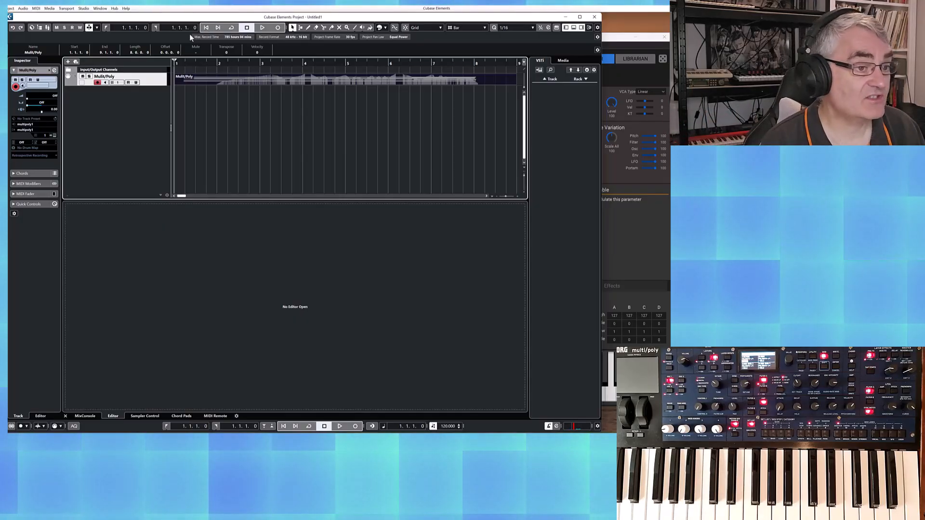
pyautogui.moveTo(613, 239)
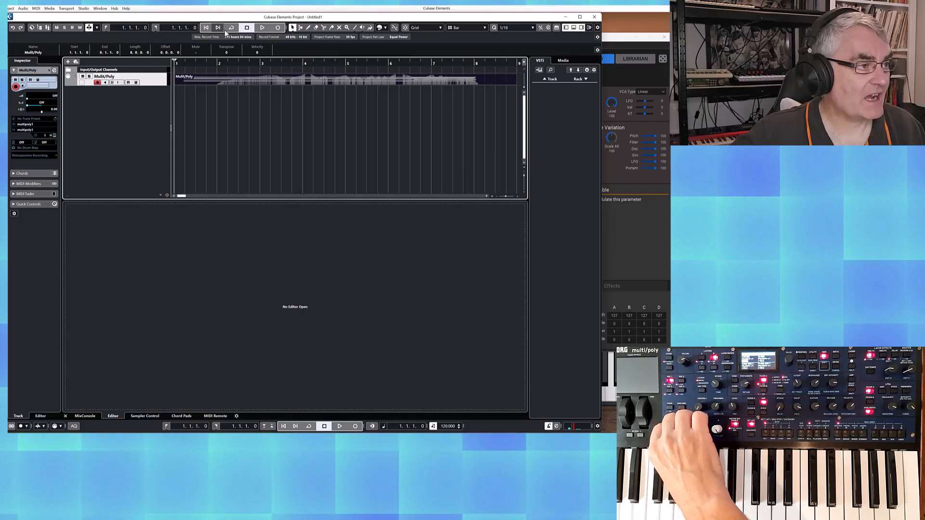
# Play back the recorded Multi/Poly part, then stop playback
pyautogui.click(262, 27)
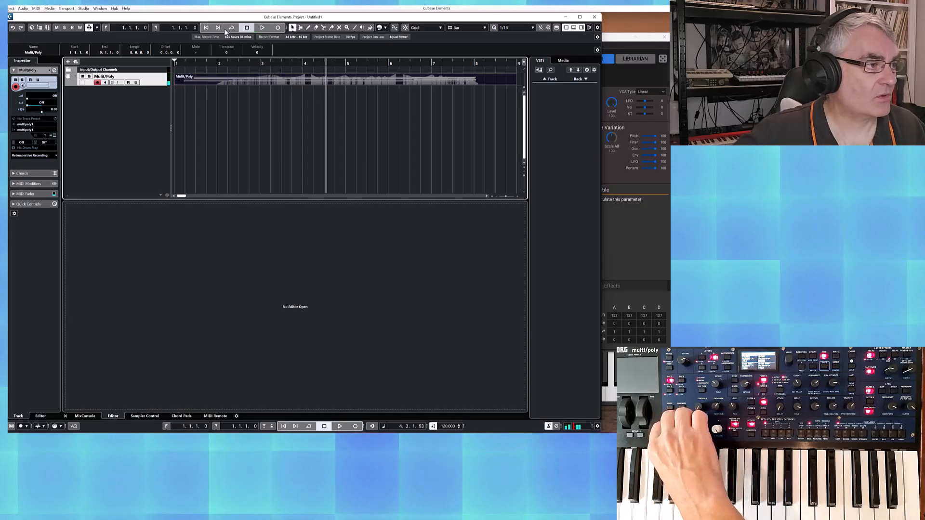
pyautogui.click(277, 27)
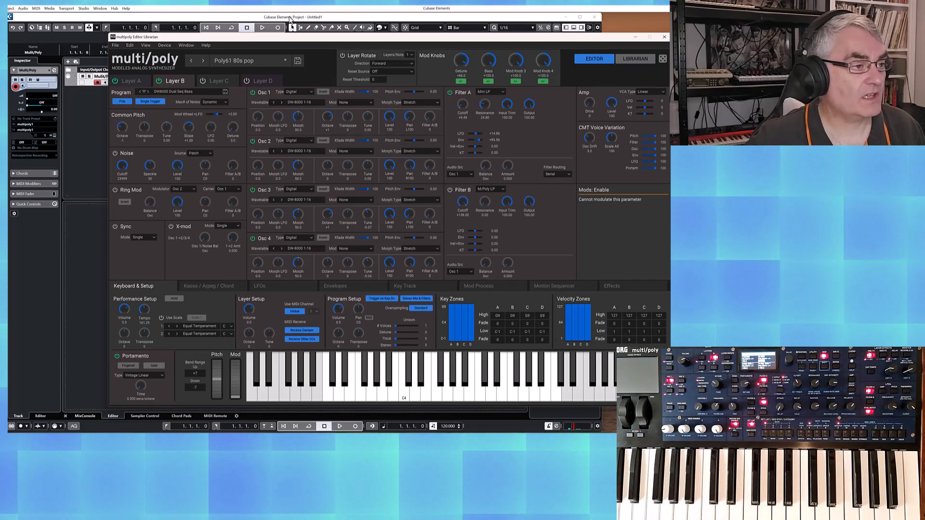
# Bring the editor forward and load the Pro 5 Controller Sync performance from the Librarian
pyautogui.click(664, 36)
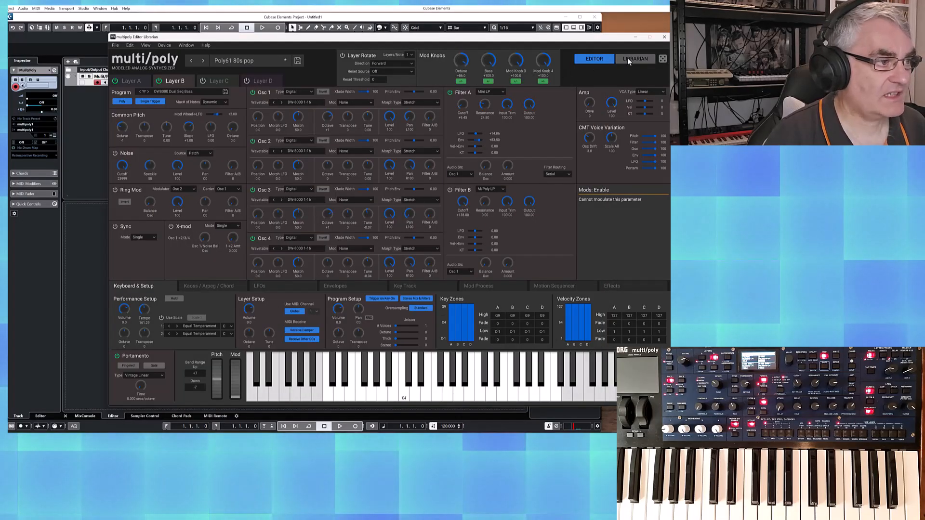
pyautogui.click(635, 58)
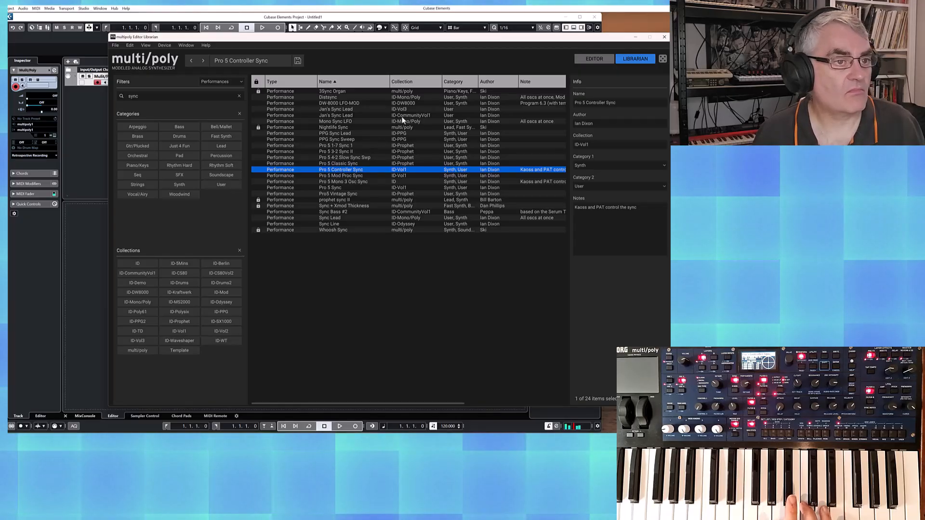
pyautogui.click(593, 58)
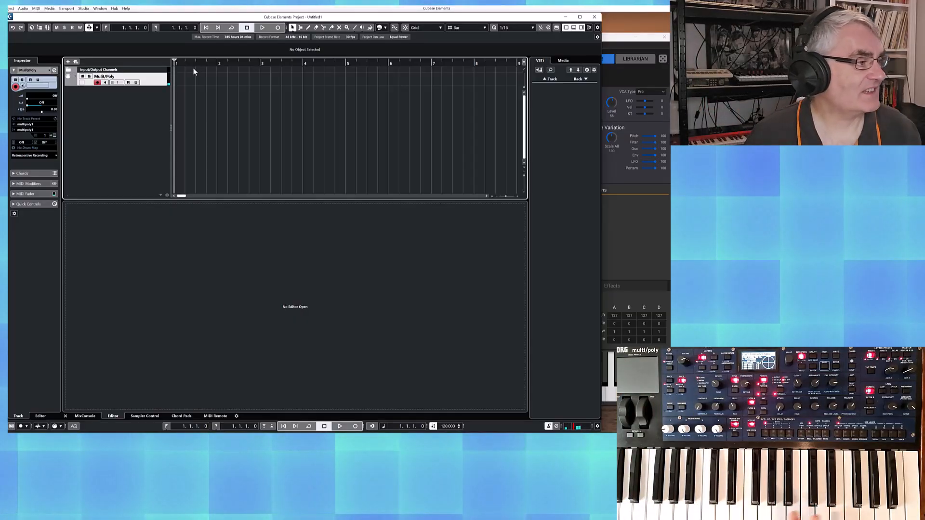
# Record a new 21-bar Multi/Poly performance while moving the mod knobs
pyautogui.click(33, 142)
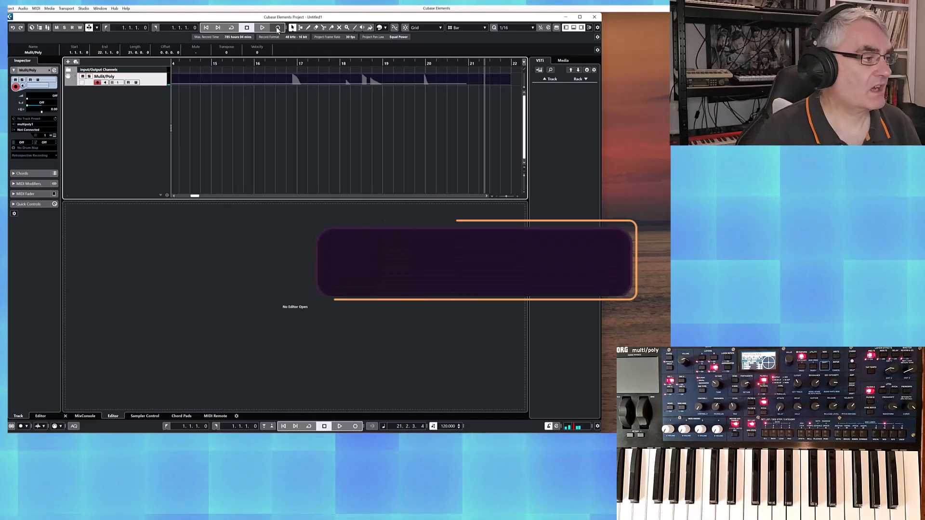
# Stop recording, open the Multi/Poly part in the Key Editor, and show its recorded CC in the controller lane
pyautogui.click(34, 129)
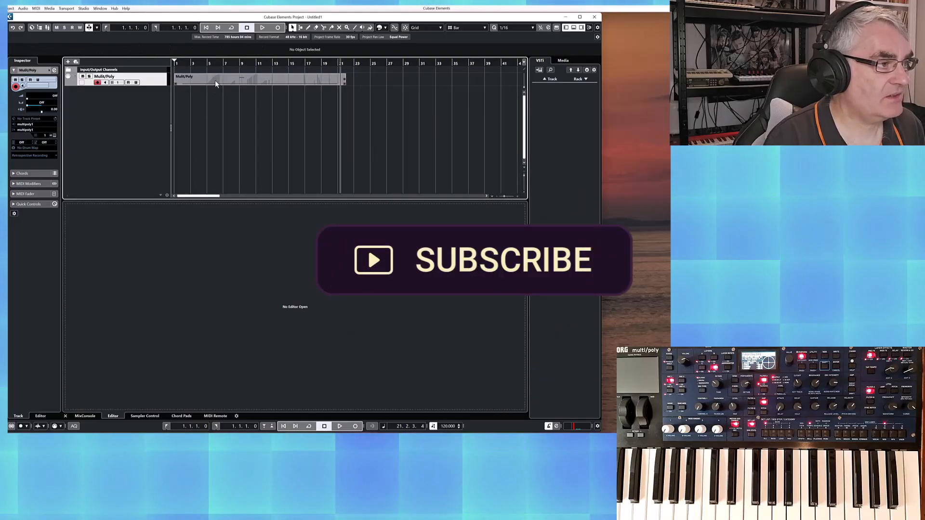
pyautogui.doubleClick(236, 77)
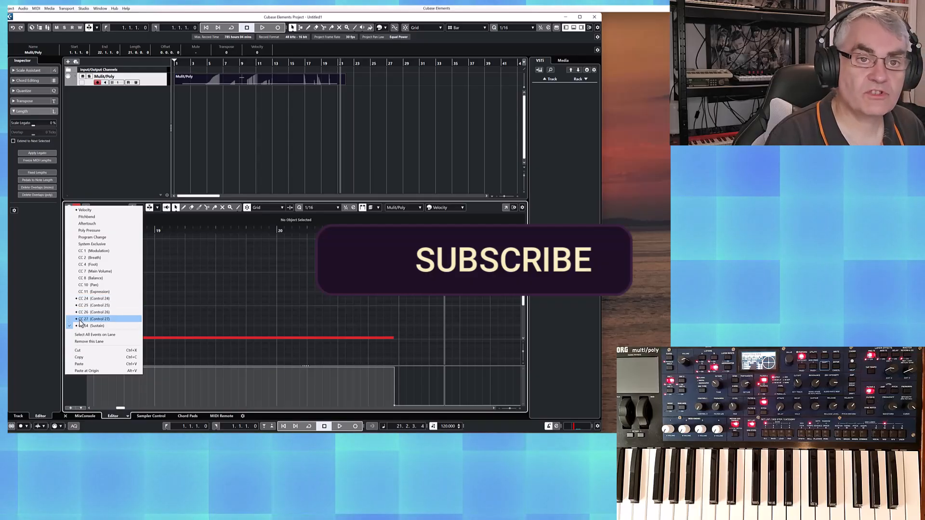
pyautogui.click(91, 326)
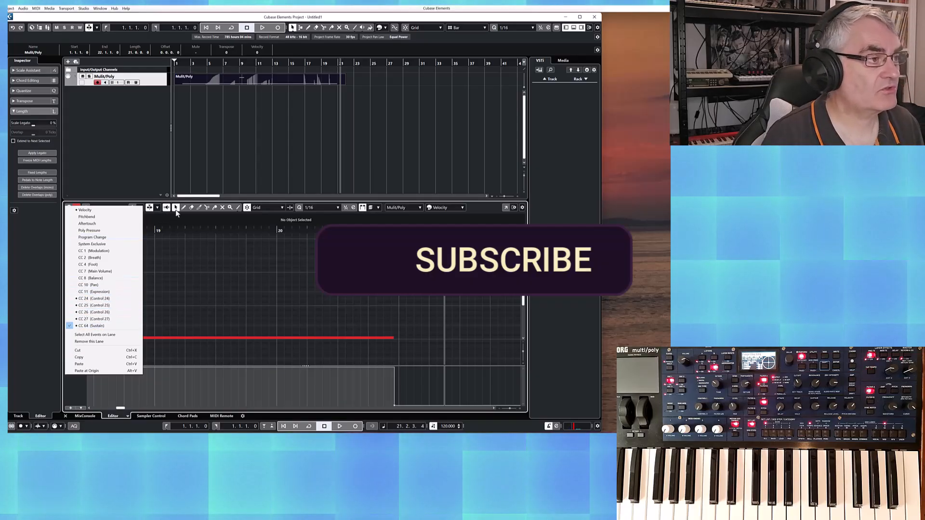